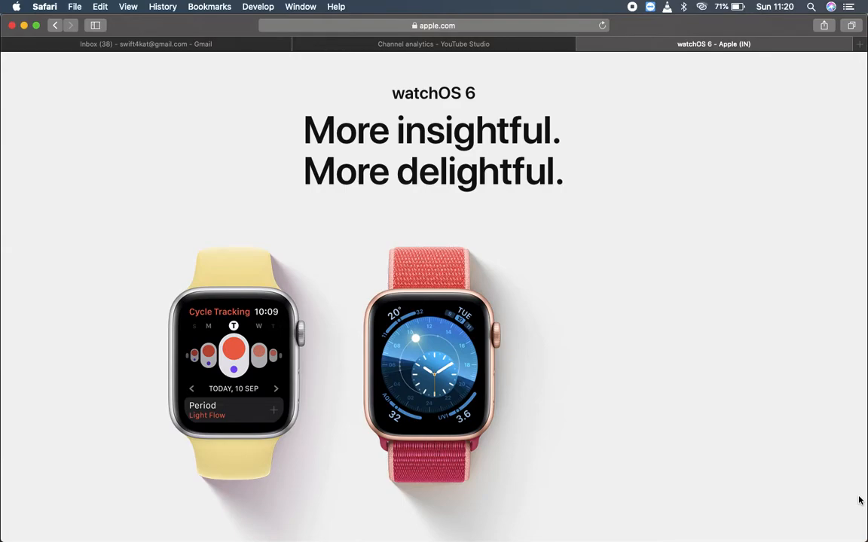
- Scroll the apple.com watchOS 6 page down to the Watch Faces section
scroll("down", 3)
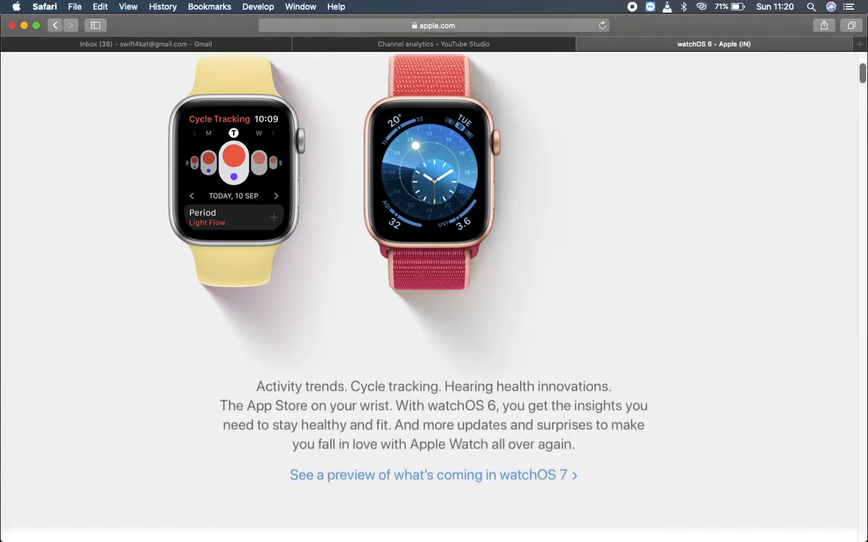
scroll("down", 3)
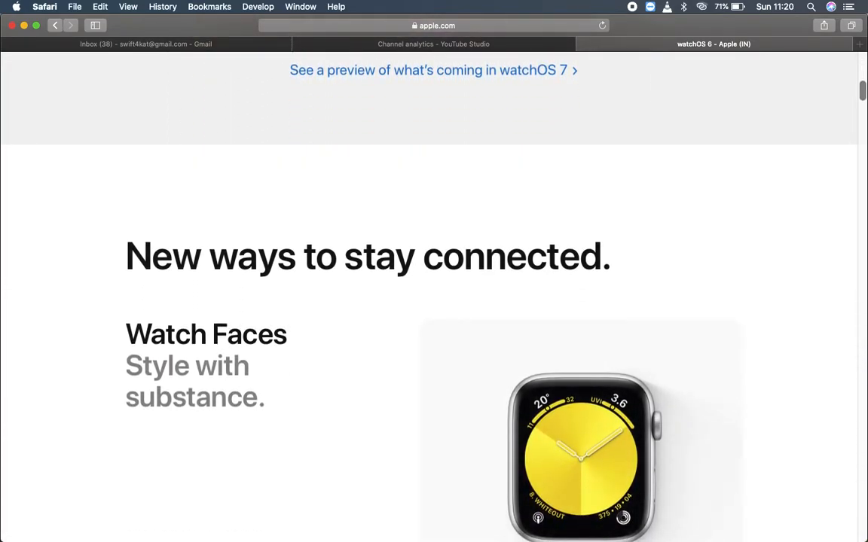
scroll("down", 3)
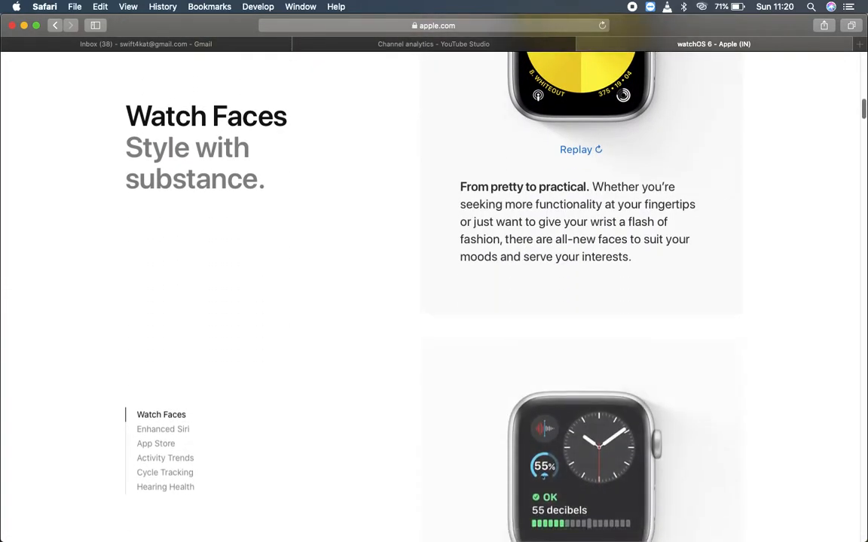
scroll("down", 3)
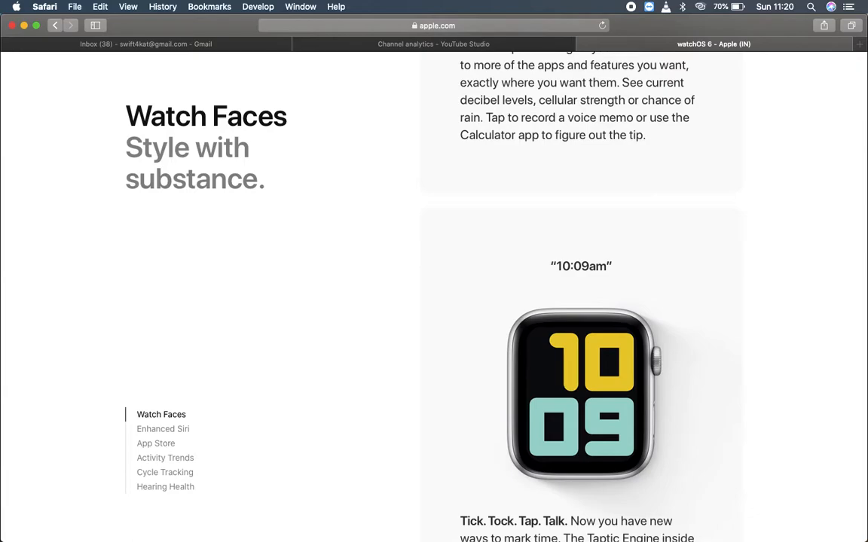
scroll("down", 3)
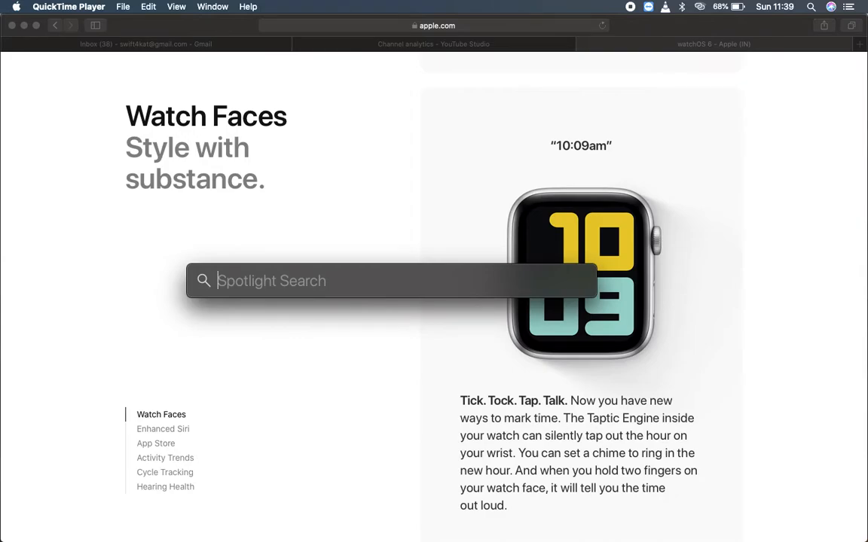
- Launch Xcode from Spotlight to reach its welcome window
type("xcode")
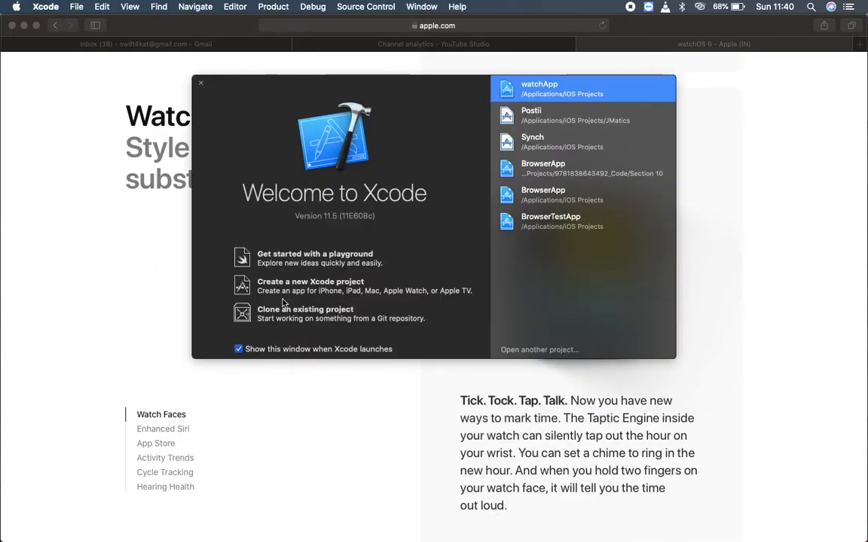
mouse_move(319, 294)
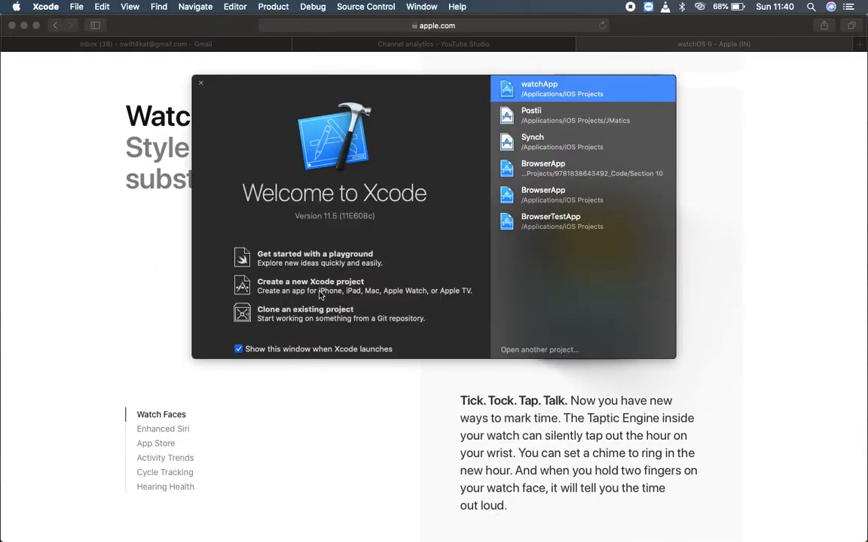
- Start a new Xcode project and choose the standalone watchOS Watch App template
left_click(310, 286)
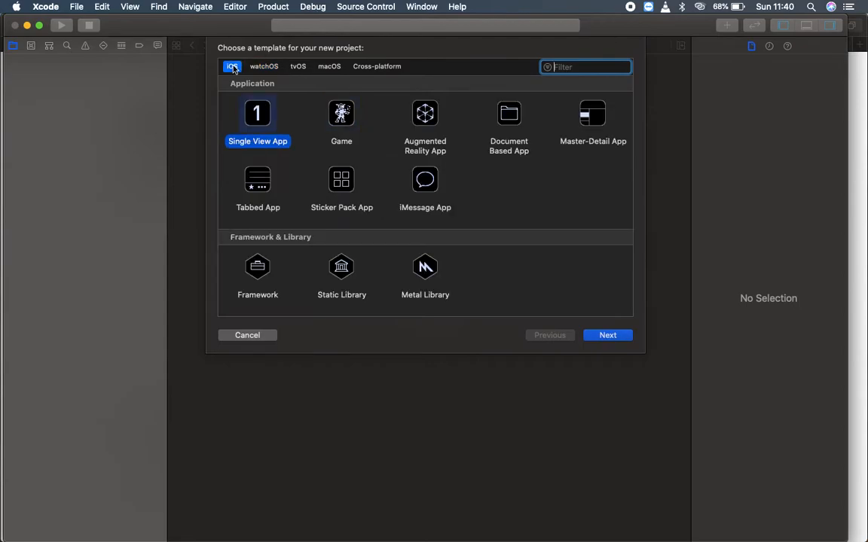
mouse_move(259, 78)
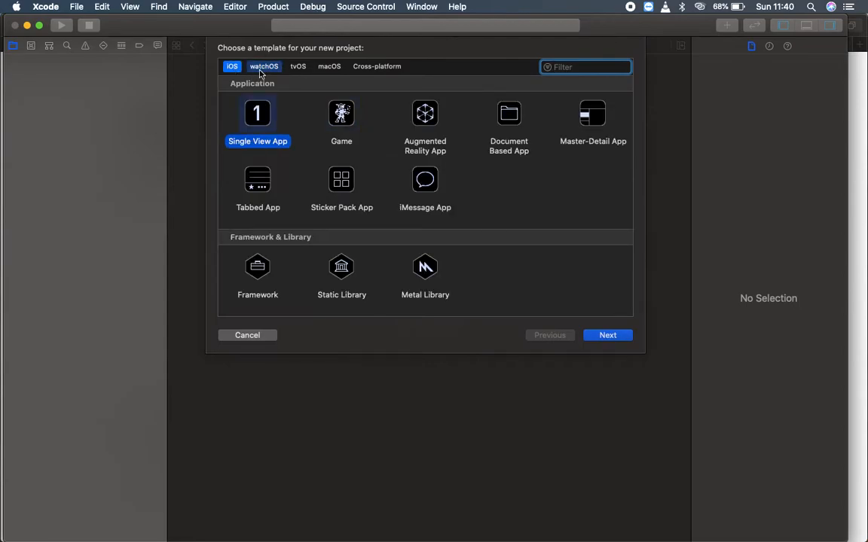
left_click(328, 66)
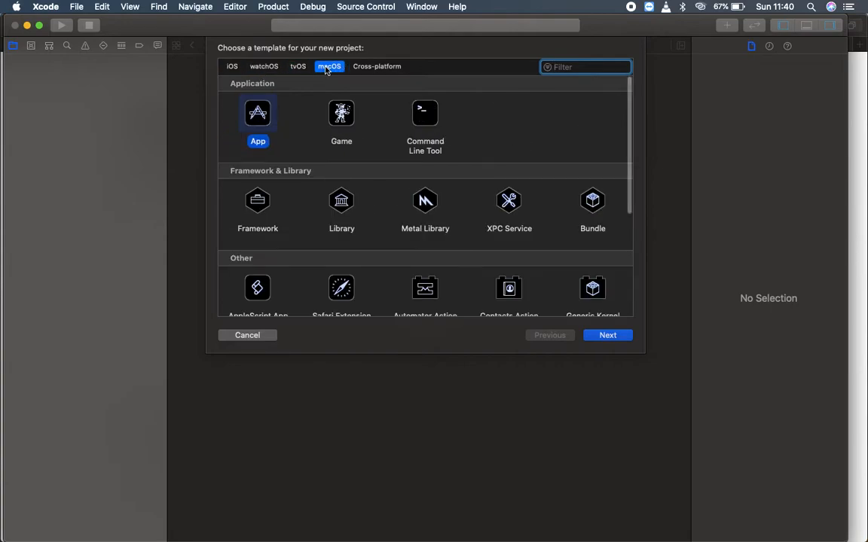
left_click(264, 67)
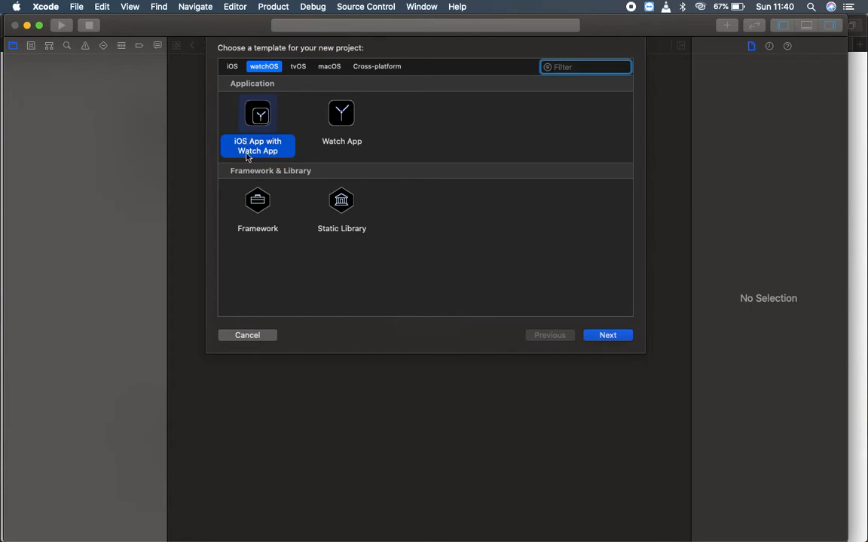
left_click(340, 121)
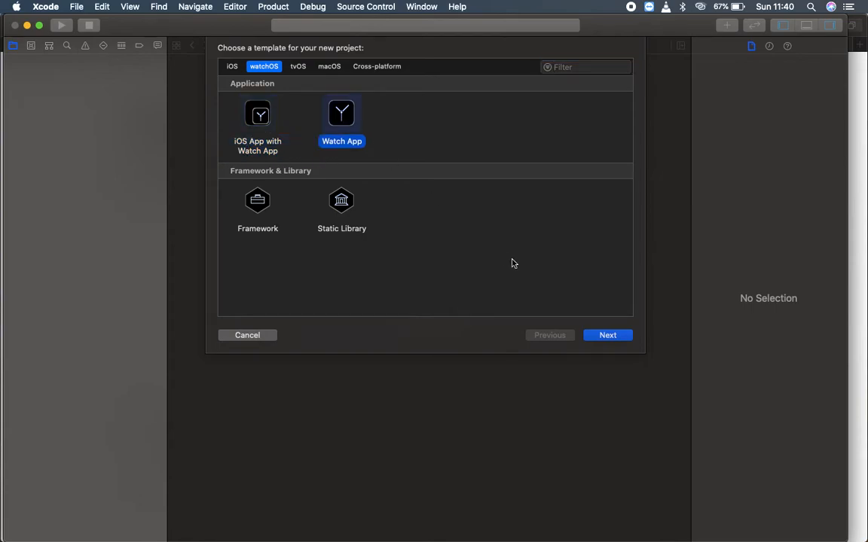
- Name the project HelloWatchApp without a notification scene and create it in the chosen folder
left_click(607, 335)
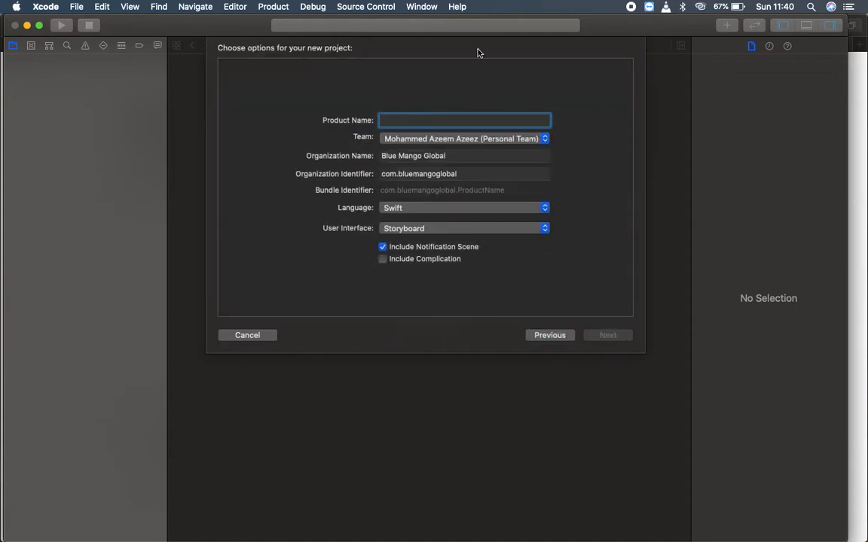
type("HelloWatchApp")
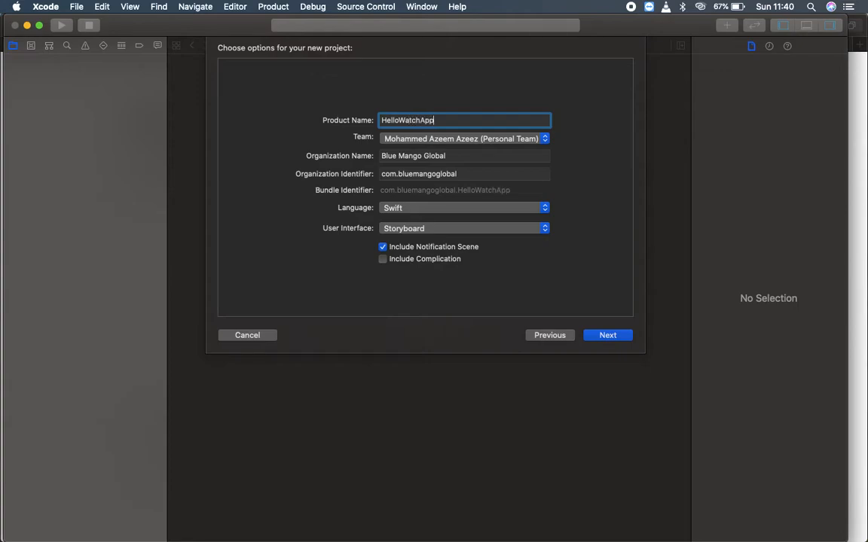
mouse_move(385, 214)
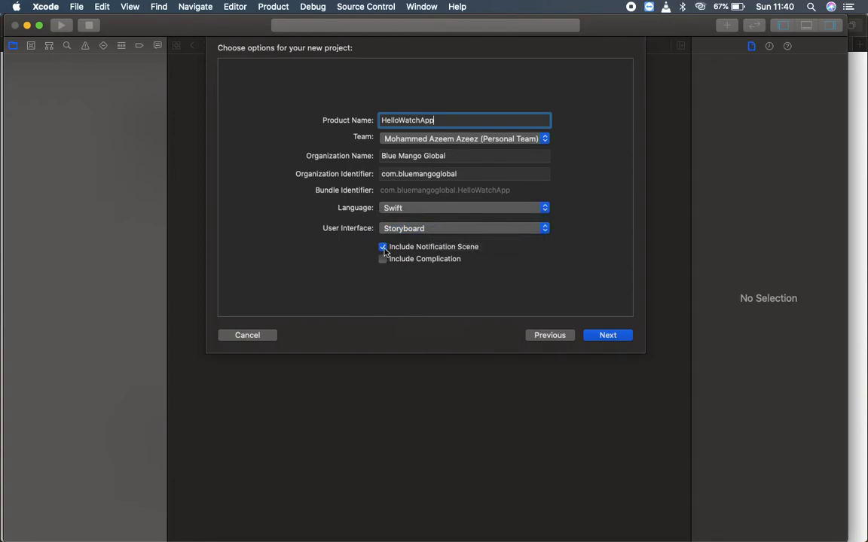
left_click(383, 247)
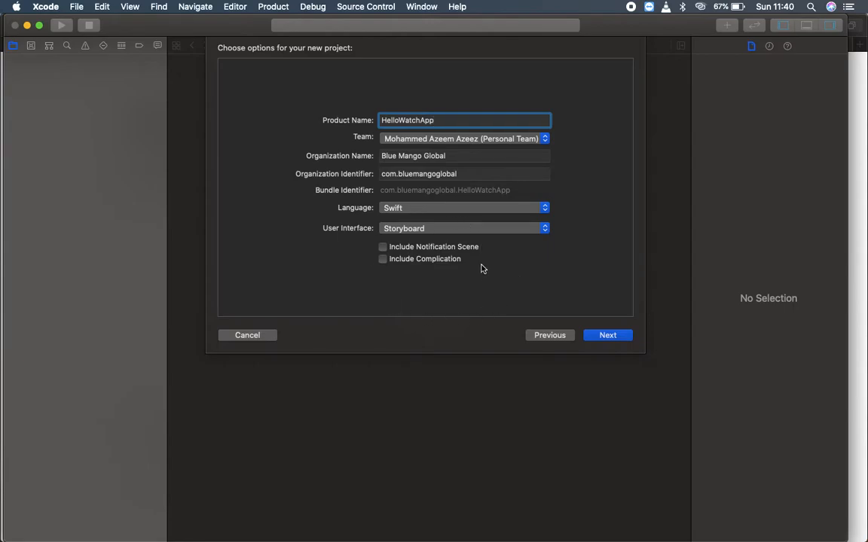
mouse_move(505, 263)
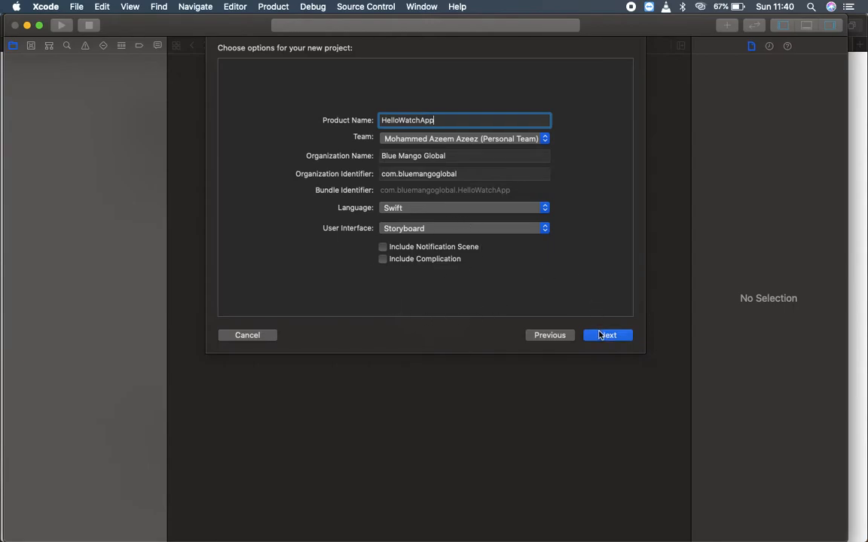
left_click(607, 334)
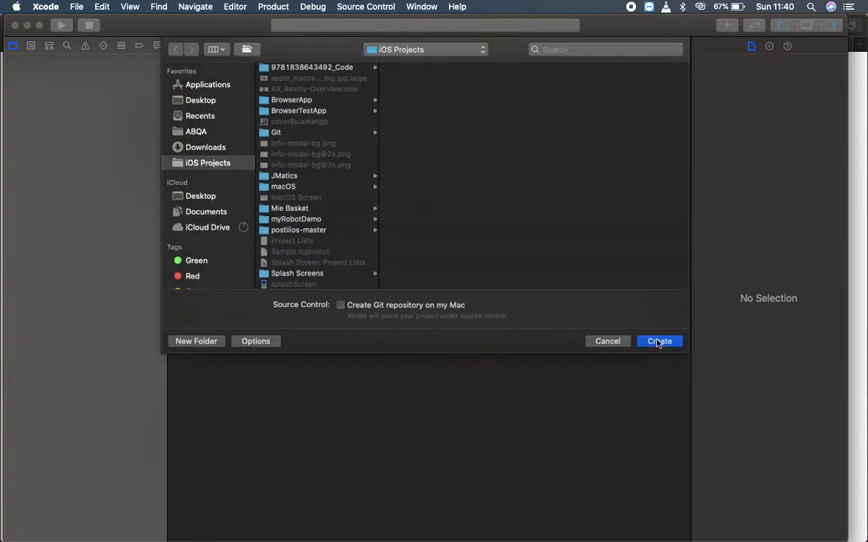
left_click(659, 340)
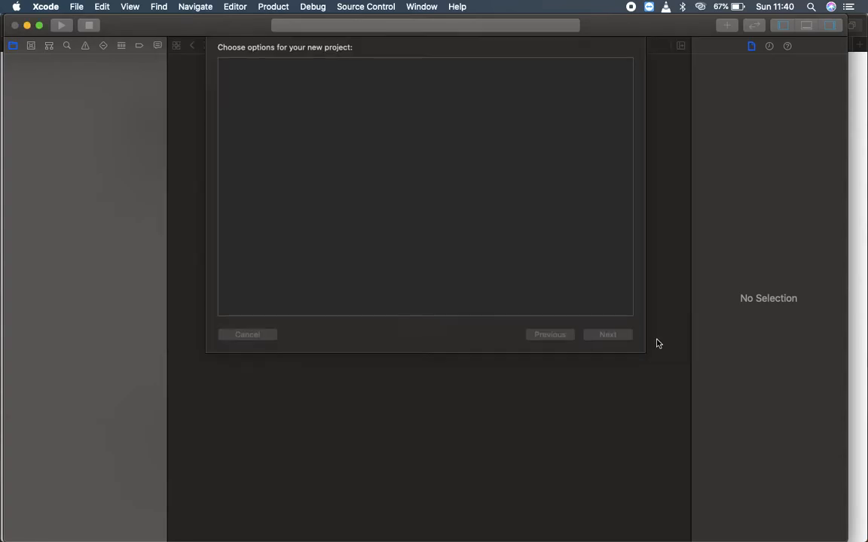
- Open the WatchKit App's Interface.storyboard showing the empty Interface Controller
left_click(607, 334)
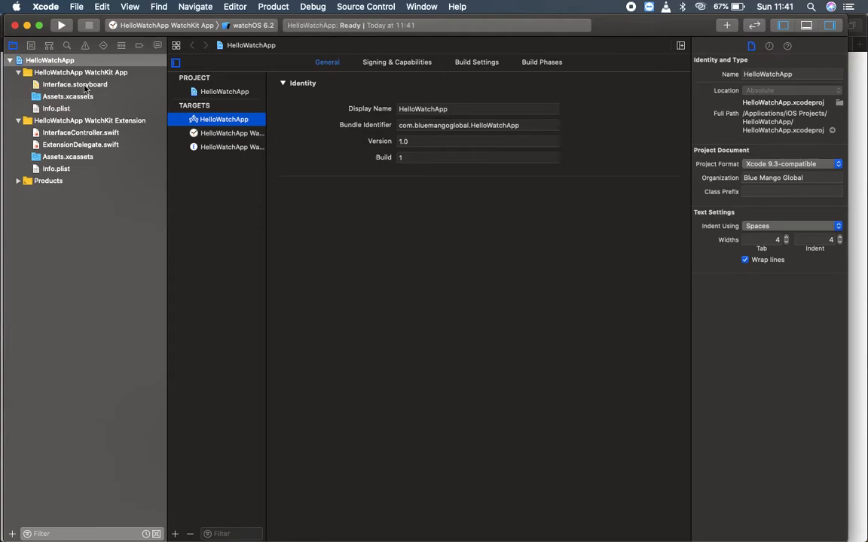
left_click(76, 84)
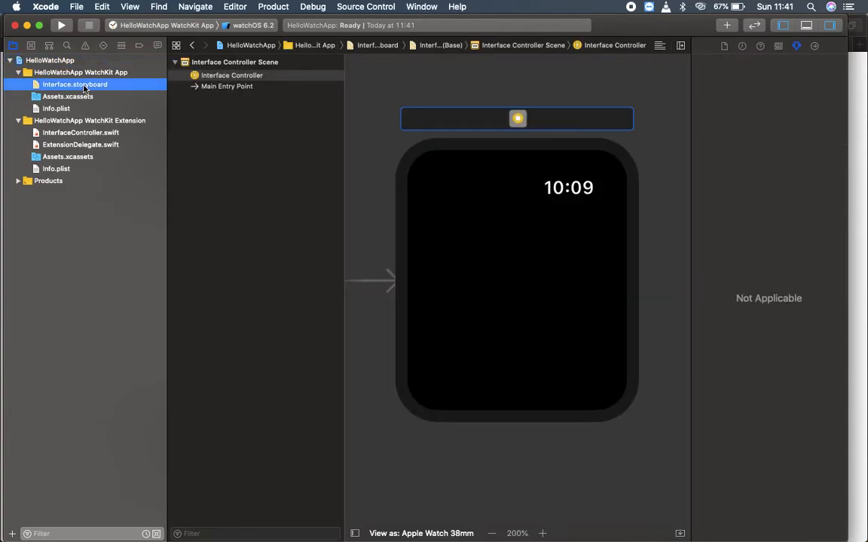
mouse_move(568, 309)
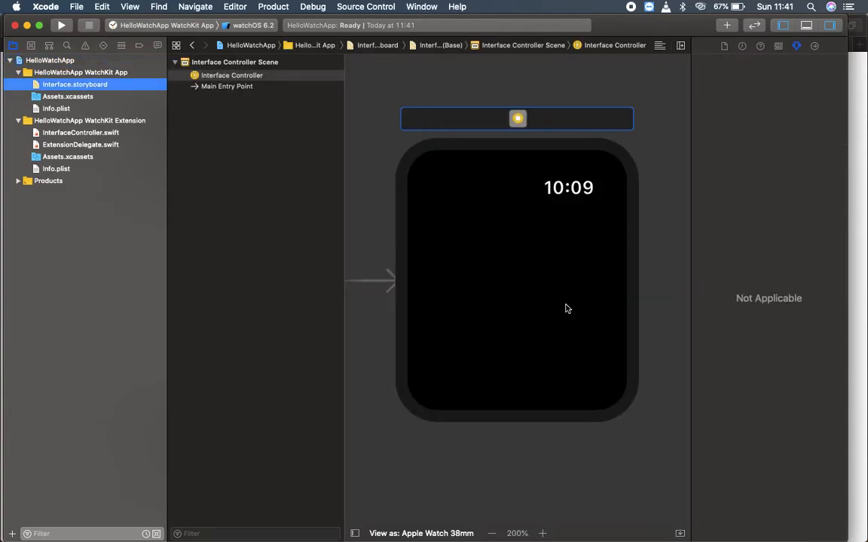
mouse_move(605, 302)
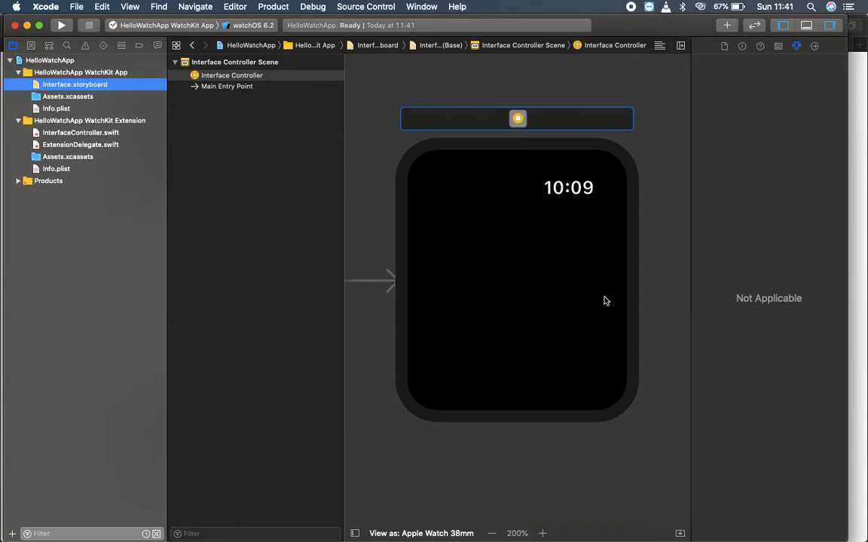
- Add a label reading Hello watchApp to the interface controller with centered alignment
left_click(518, 118)
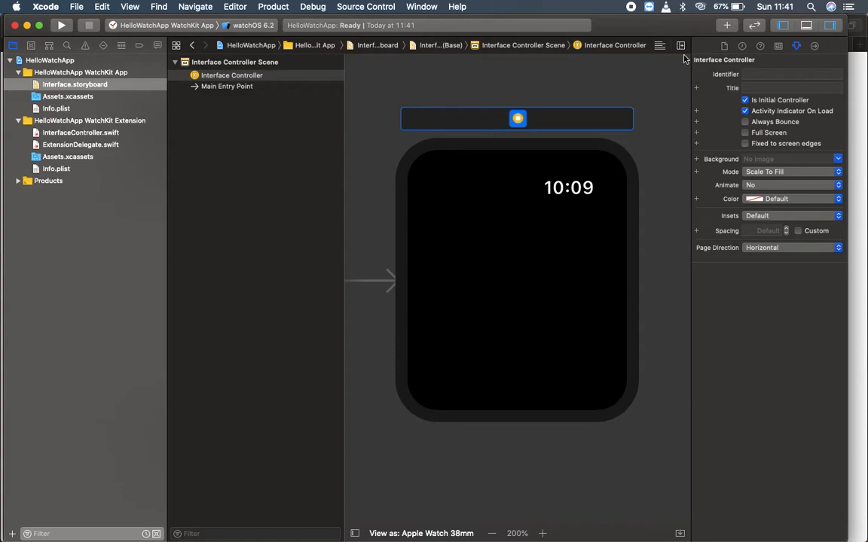
mouse_move(735, 30)
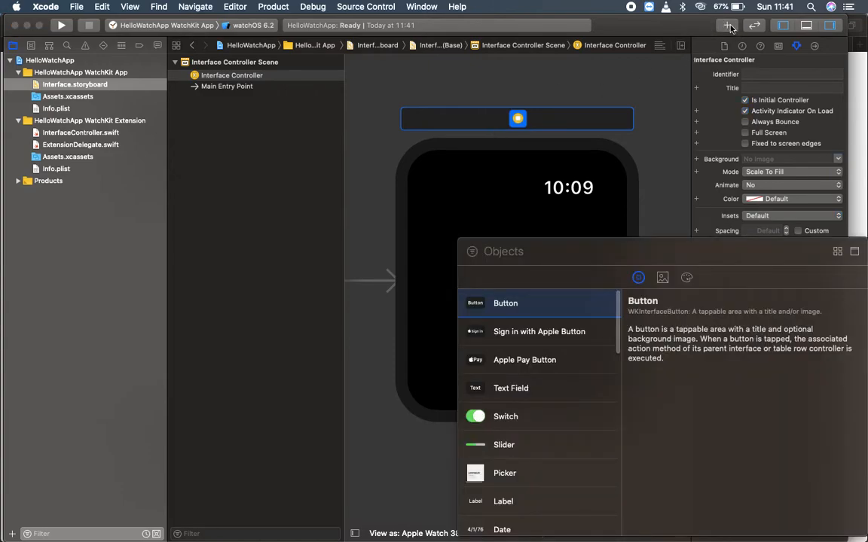
type("label")
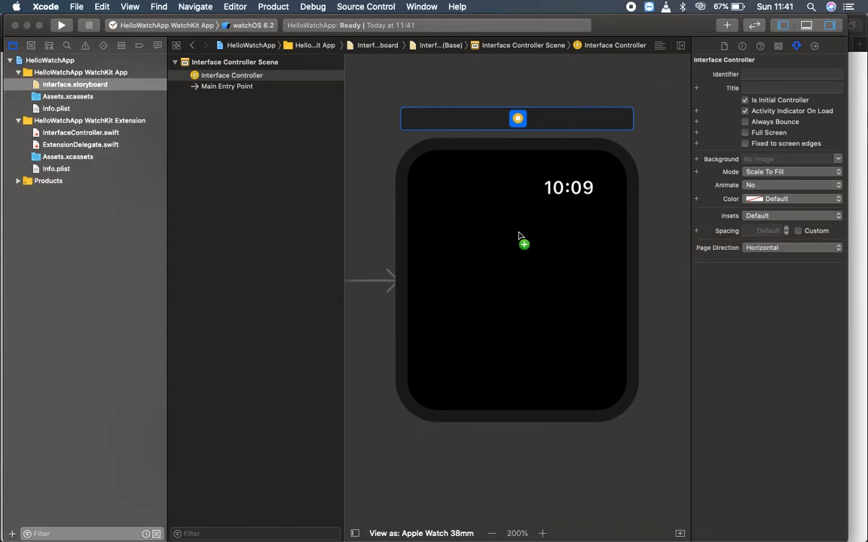
left_click_drag(524, 244, 461, 211)
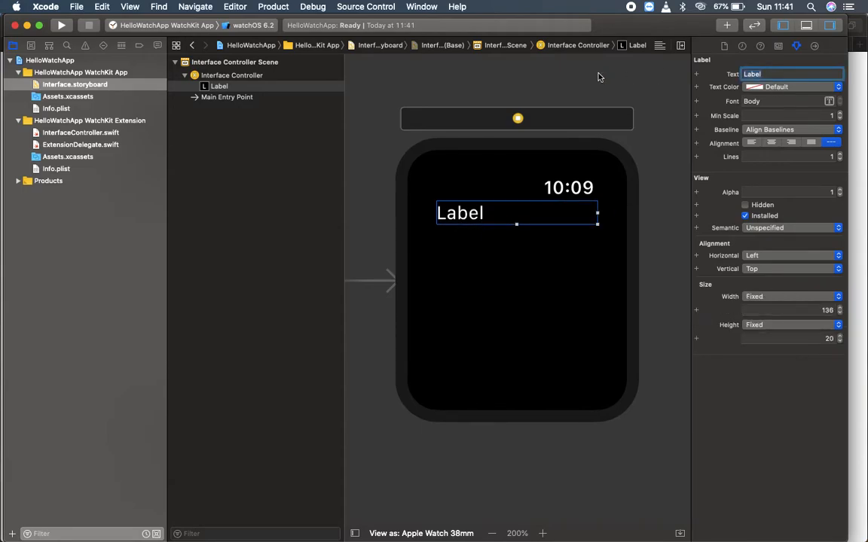
type("Hello watchApp")
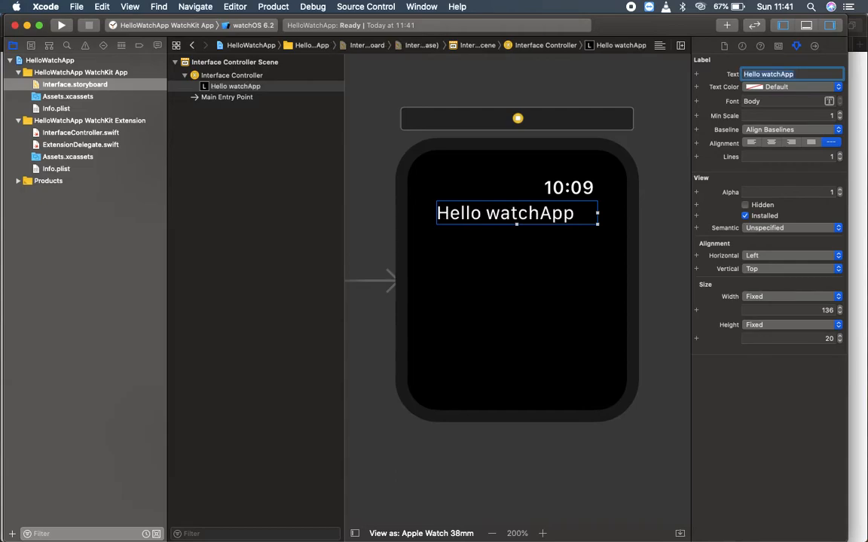
left_click(771, 142)
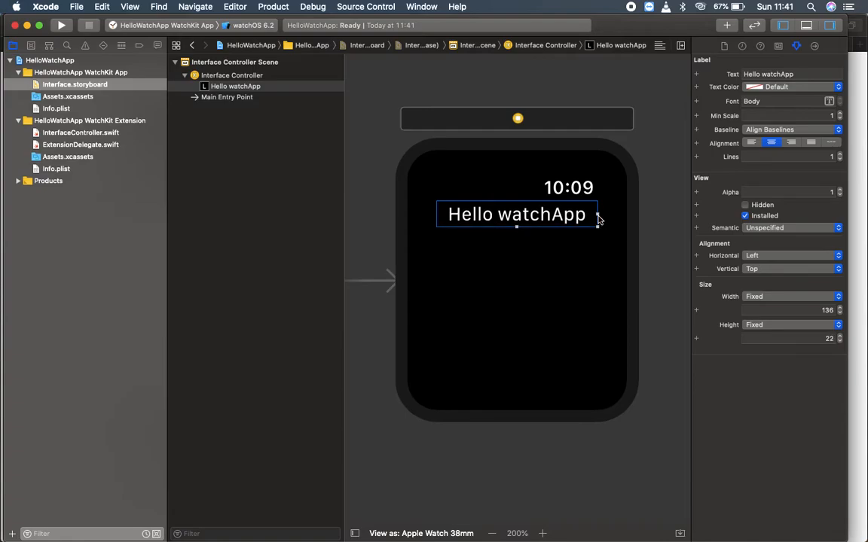
mouse_move(600, 214)
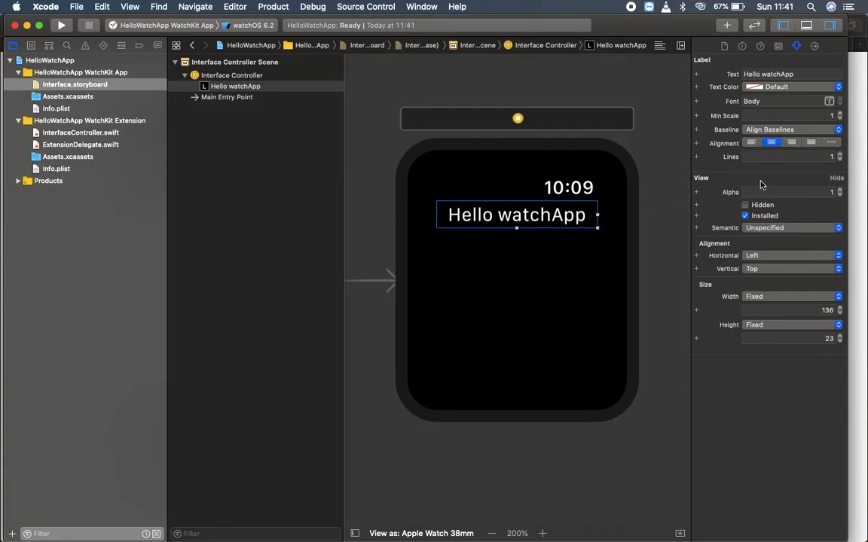
- Add a Separator from the Object Library beneath the Hello watchApp label
left_click(518, 118)
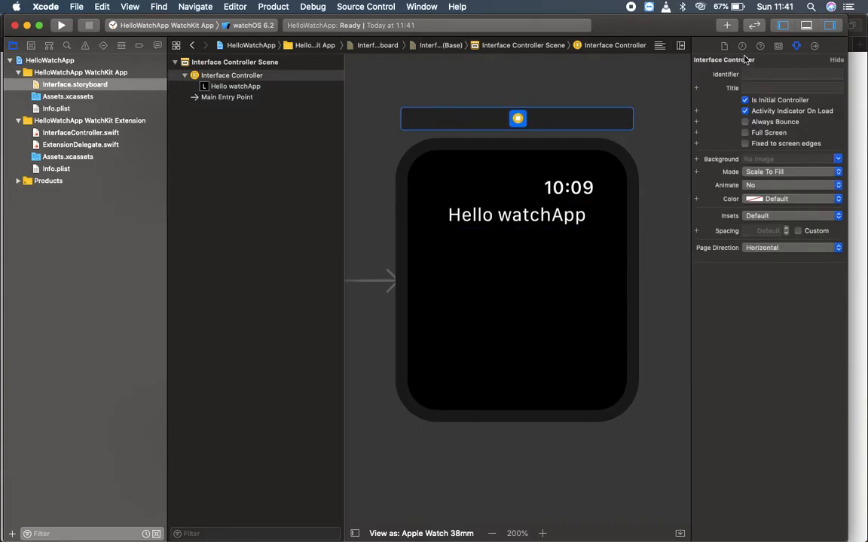
type("sep")
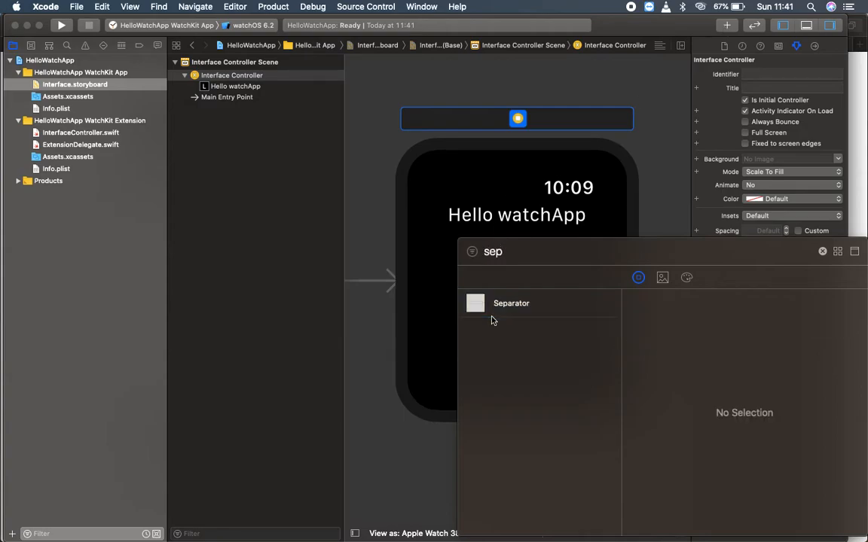
left_click(511, 303)
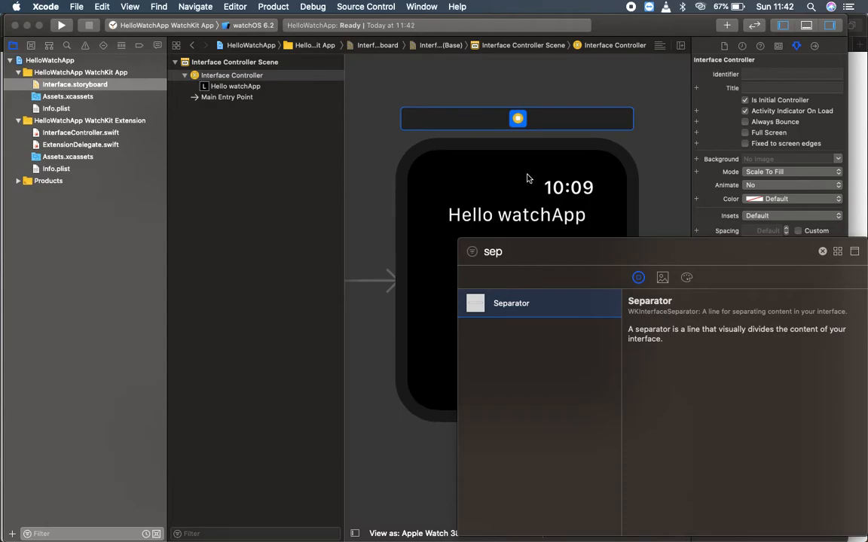
mouse_move(489, 304)
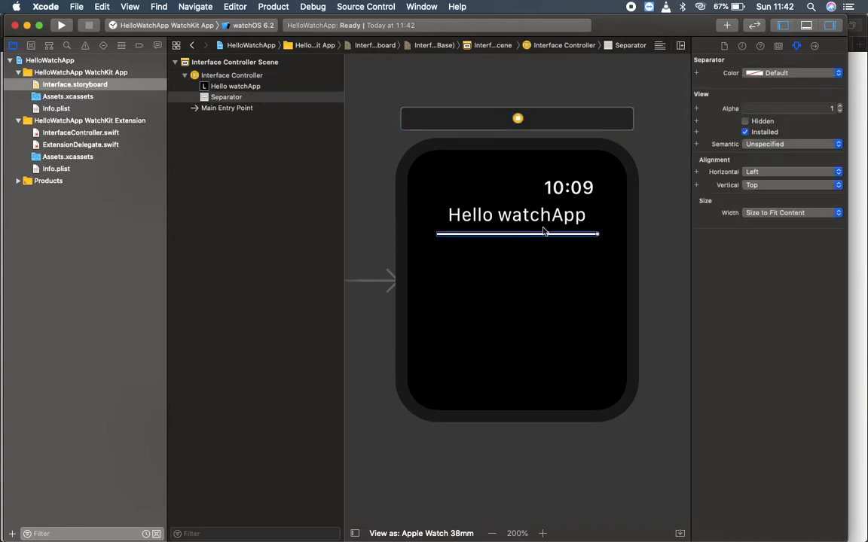
- Add a Date object below the separator and a second Separator below the date
left_click(518, 118)
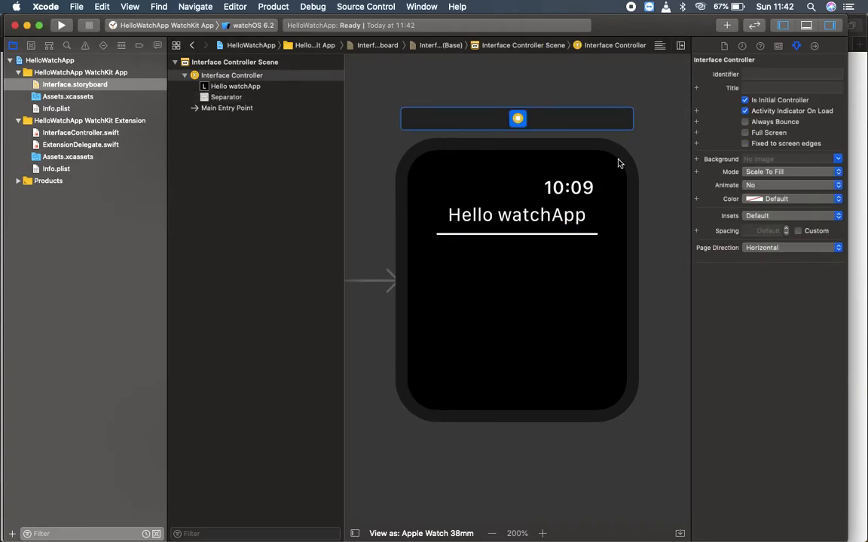
left_click(726, 24)
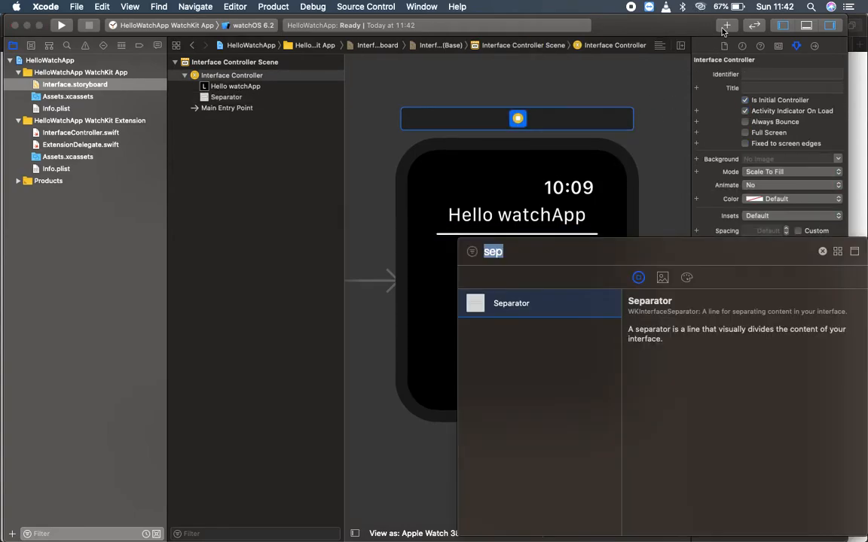
type("dat")
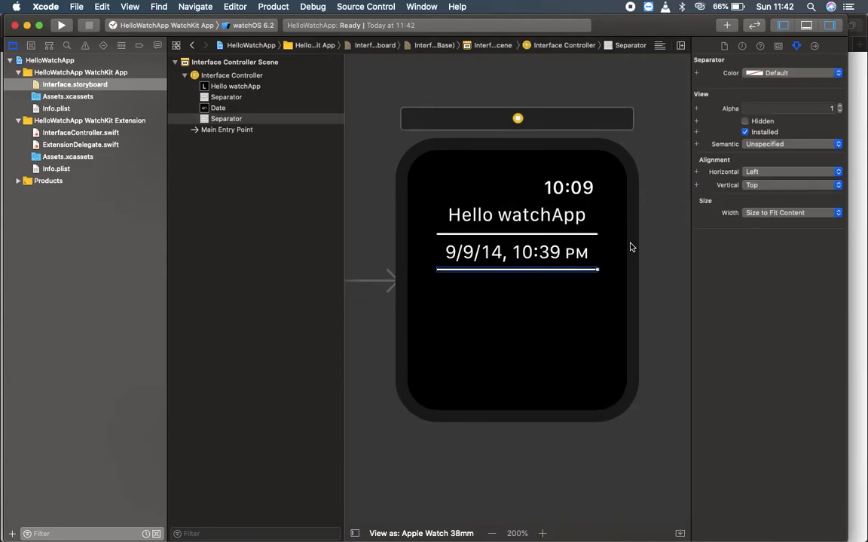
left_click(726, 24)
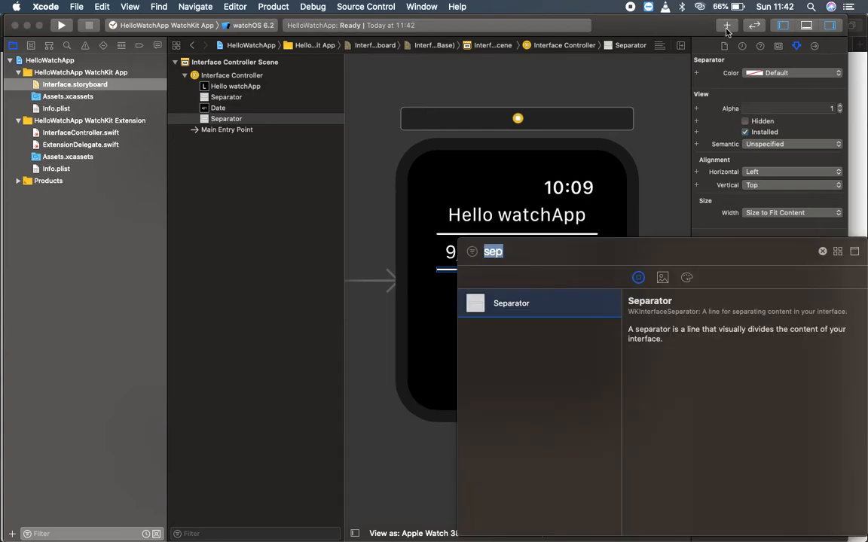
- Add an Image placeholder below the second separator on the watch interface
type("imag")
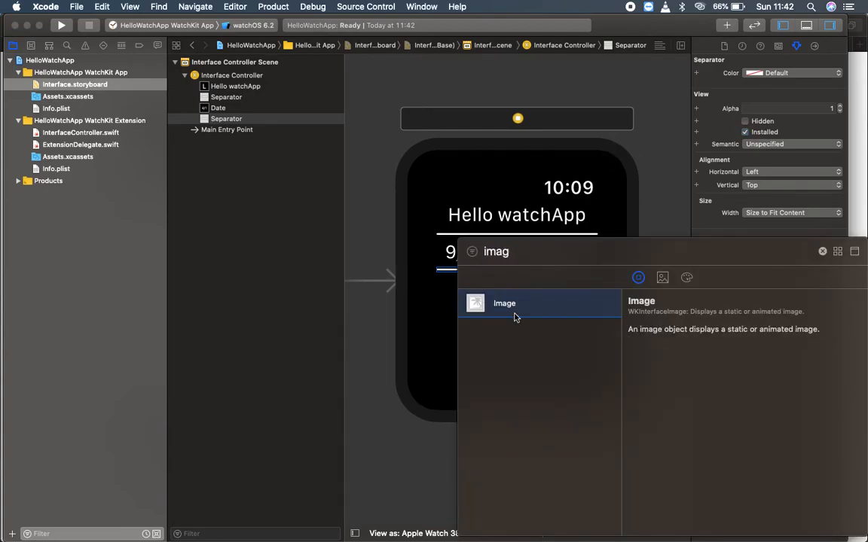
left_click_drag(503, 303, 461, 300)
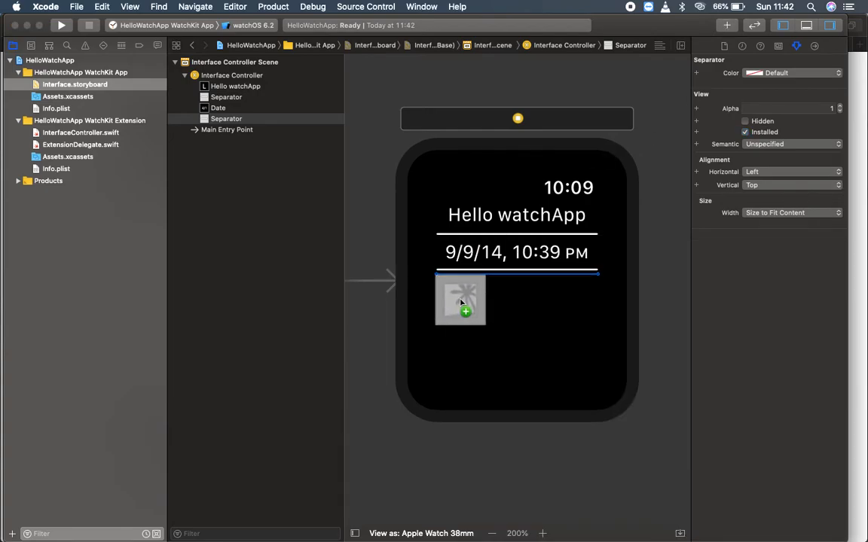
left_click(461, 300)
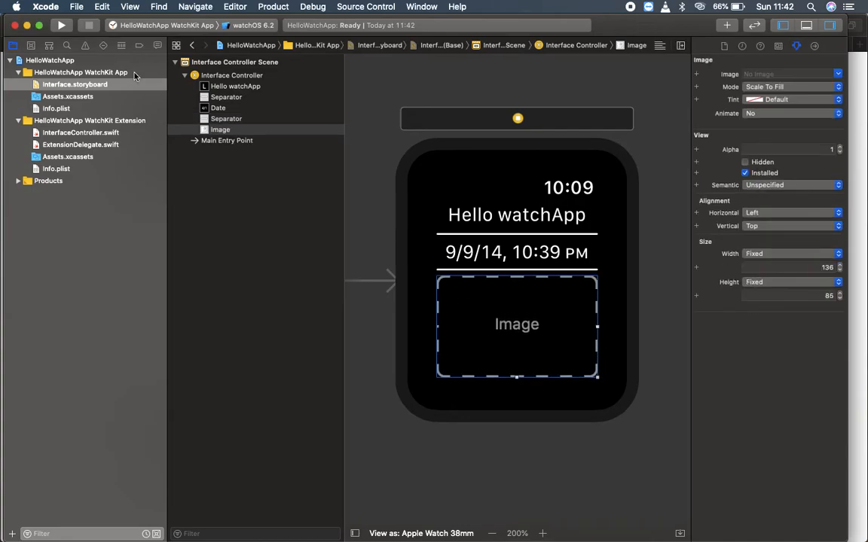
left_click(68, 96)
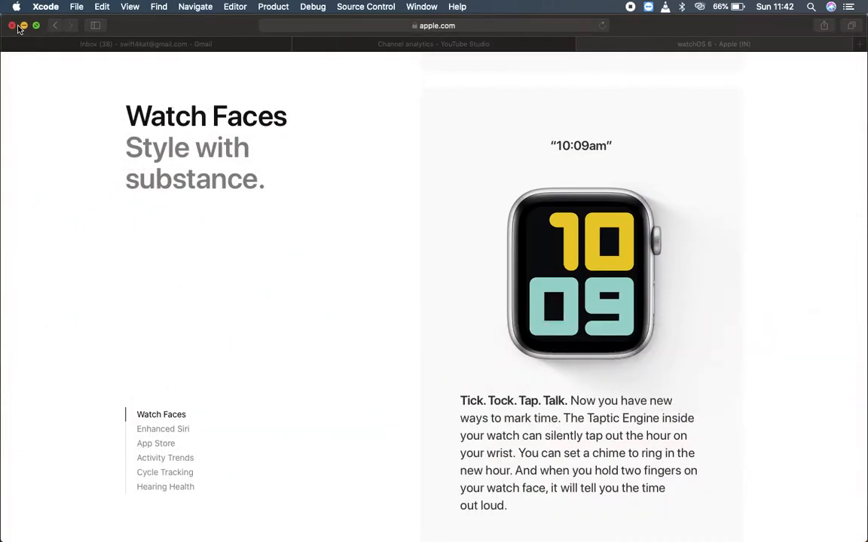
- Import mango-512.png from the desktop into the WatchKit App's Assets.xcassets catalog
left_click(12, 26)
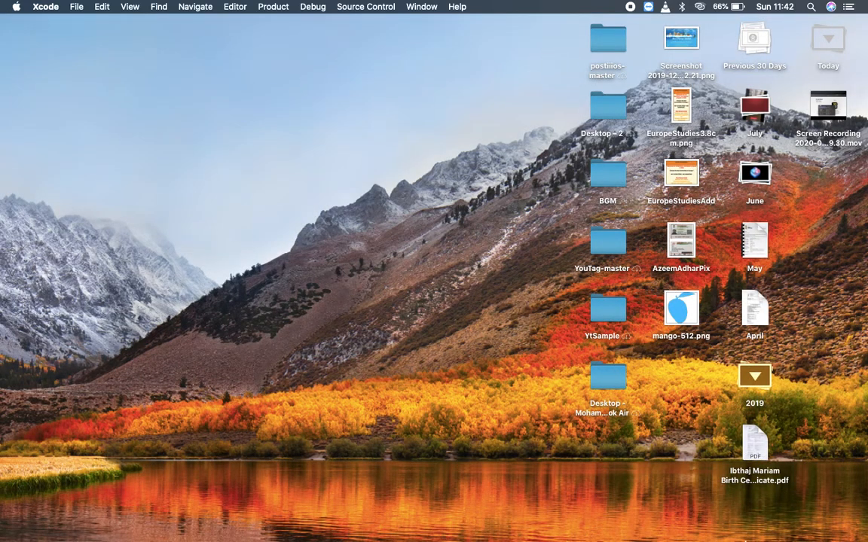
mouse_move(662, 526)
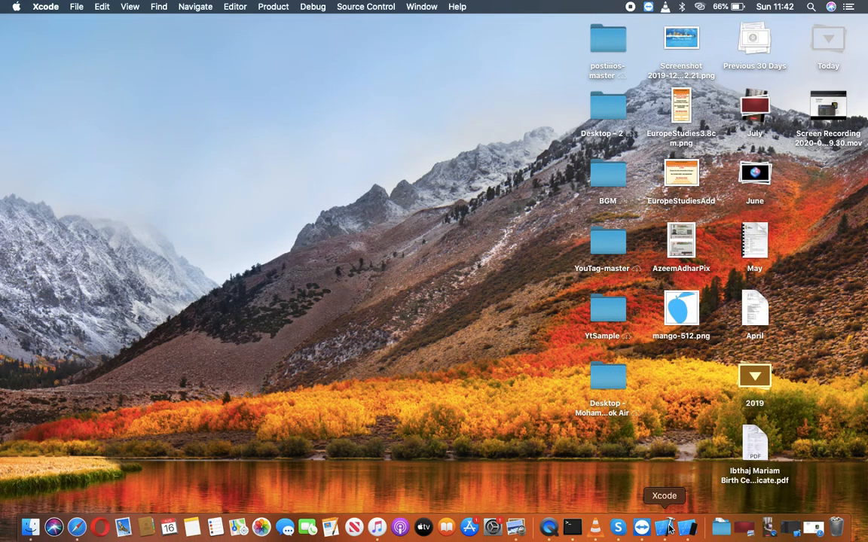
left_click(664, 527)
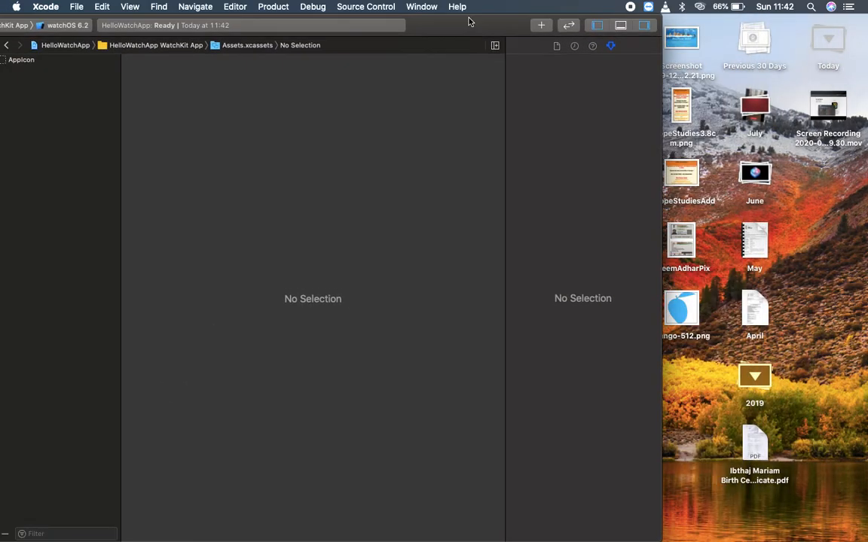
left_click_drag(681, 305, 268, 156)
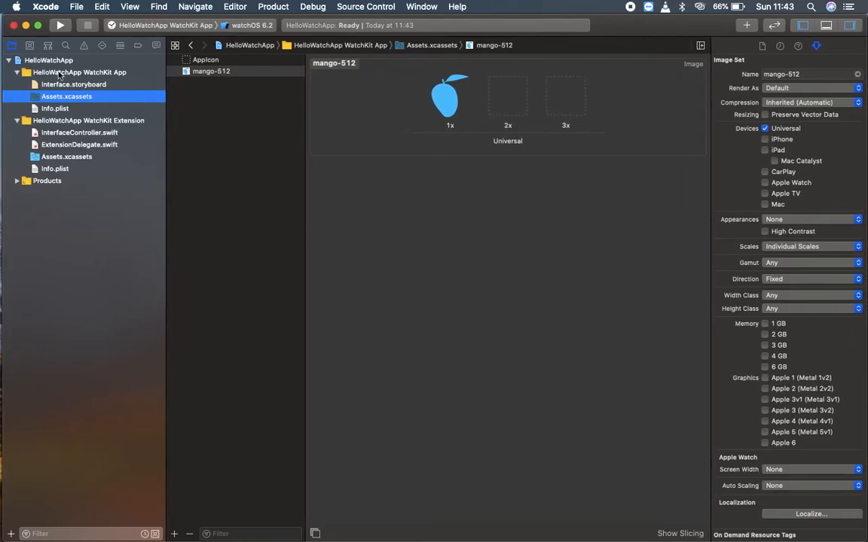
- Set the storyboard image object to the mango-512 asset so the blue mango appears below the date
left_click(72, 84)
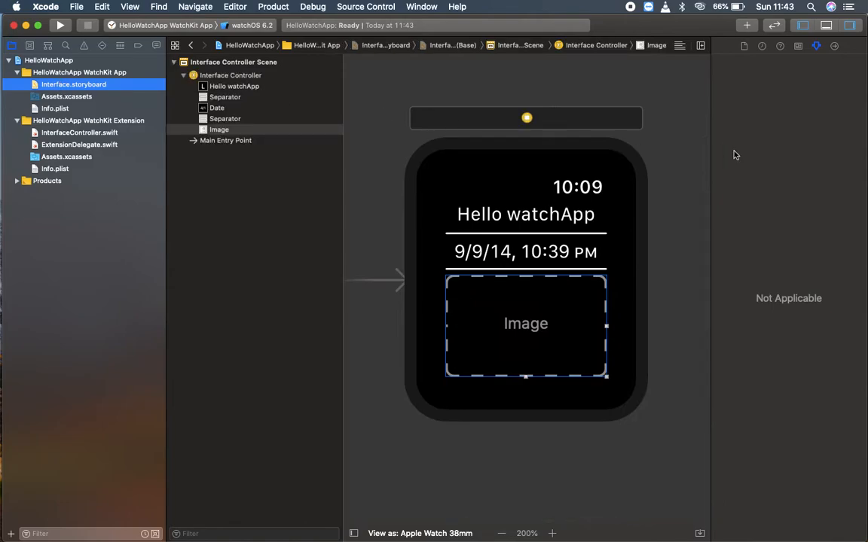
left_click(816, 46)
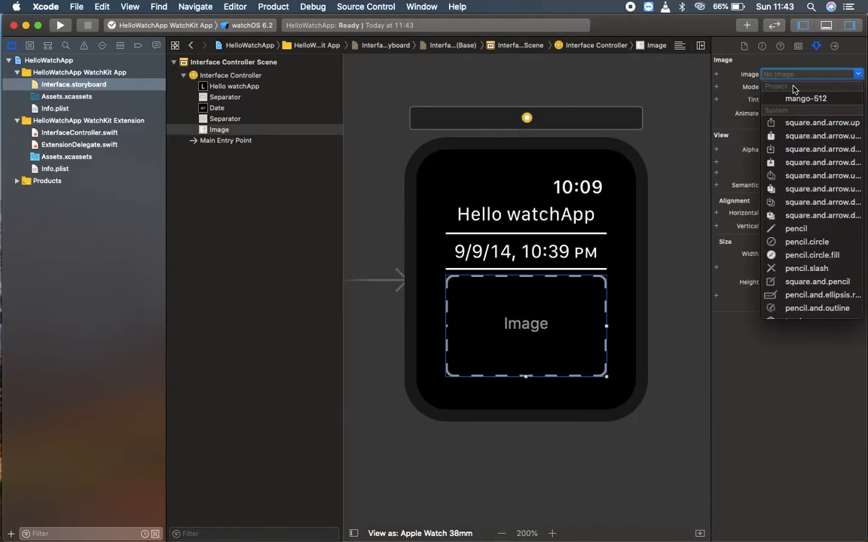
left_click(806, 100)
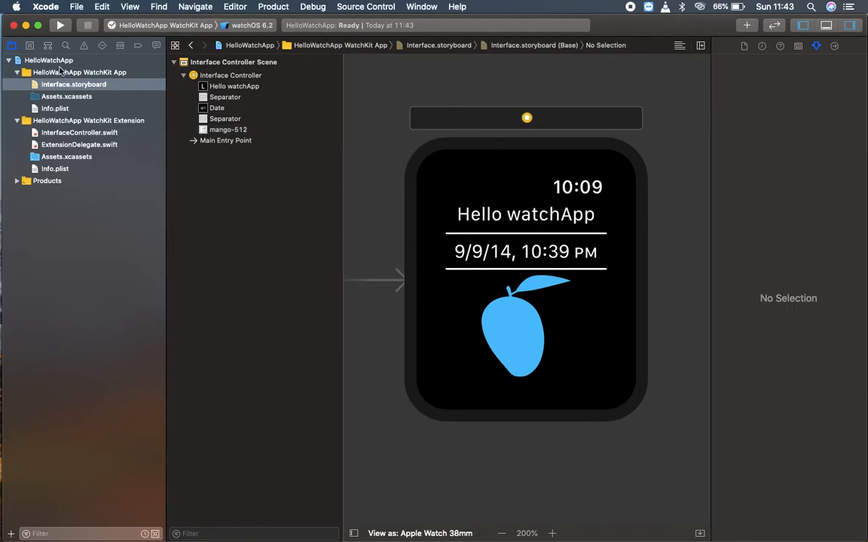
left_click(48, 60)
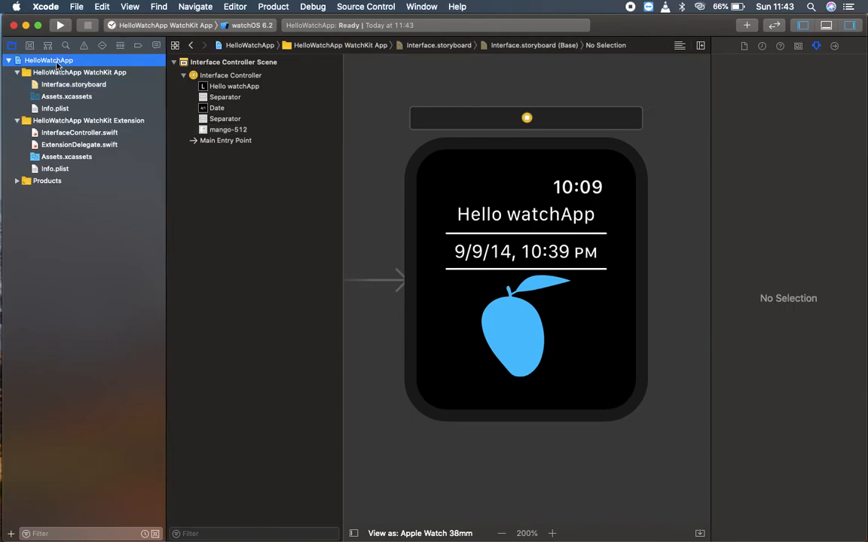
- Review HelloWatchApp's Signing & Capabilities, where automatic signing reports no provisioning profiles found
left_click(48, 60)
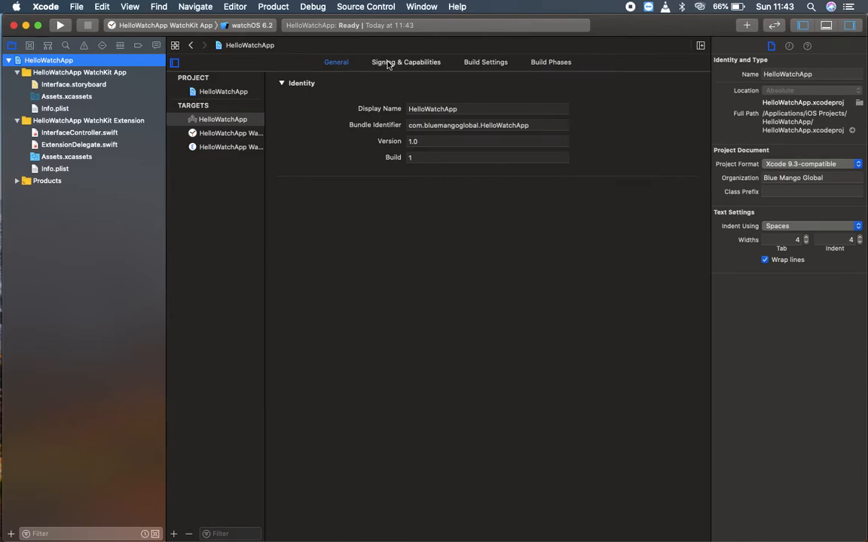
left_click(407, 61)
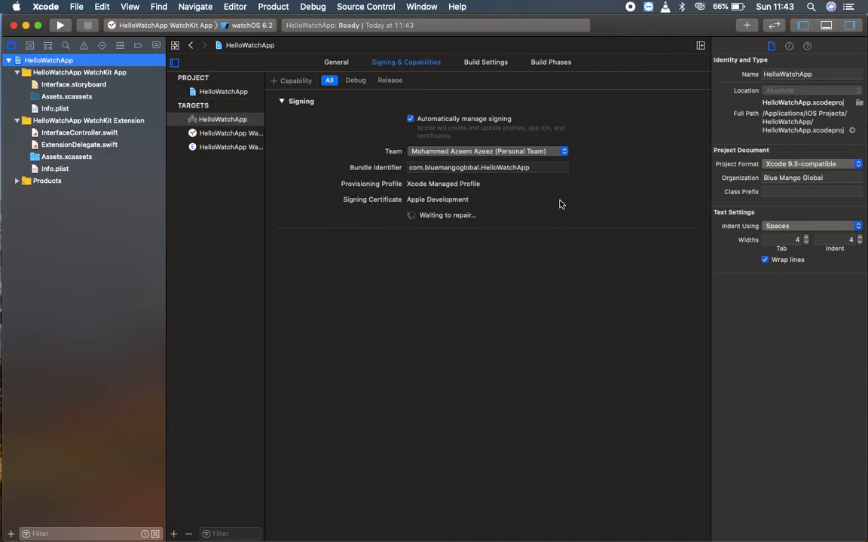
mouse_move(117, 81)
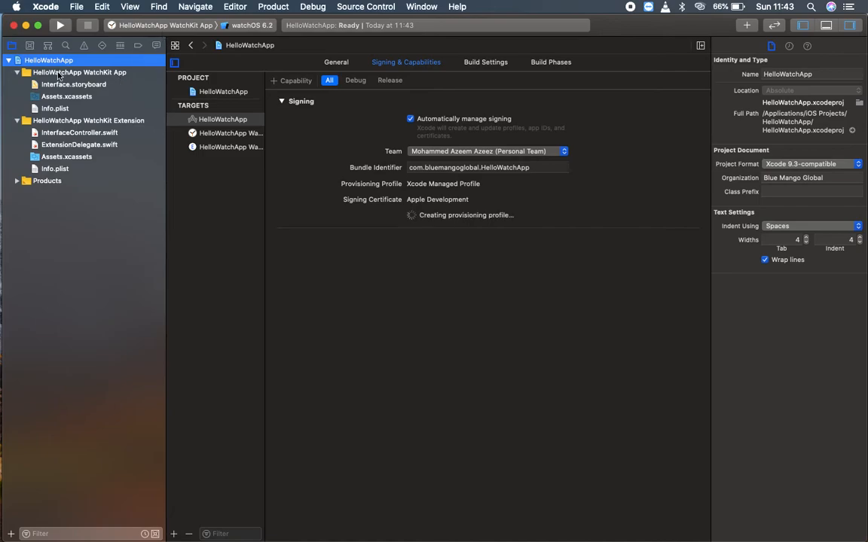
left_click(166, 24)
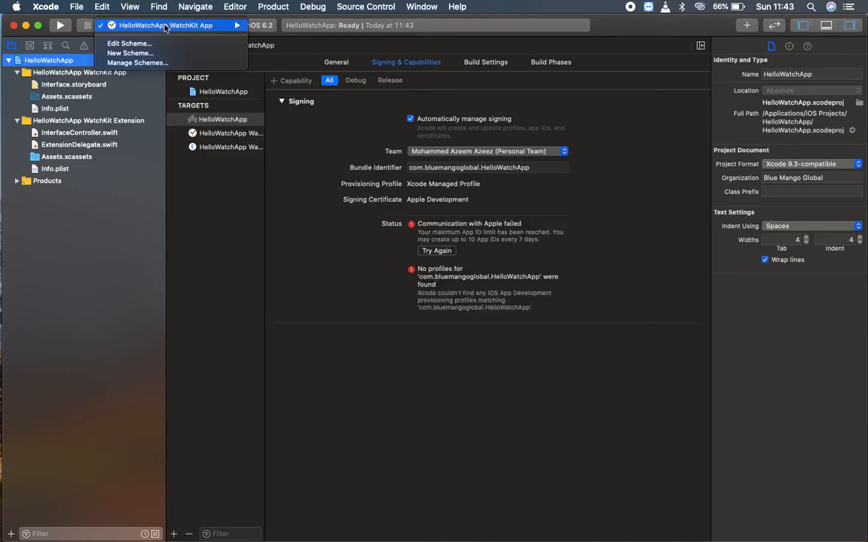
- Choose the WatchKit App scheme and start a new simulator in Devices and Simulators
left_click(238, 24)
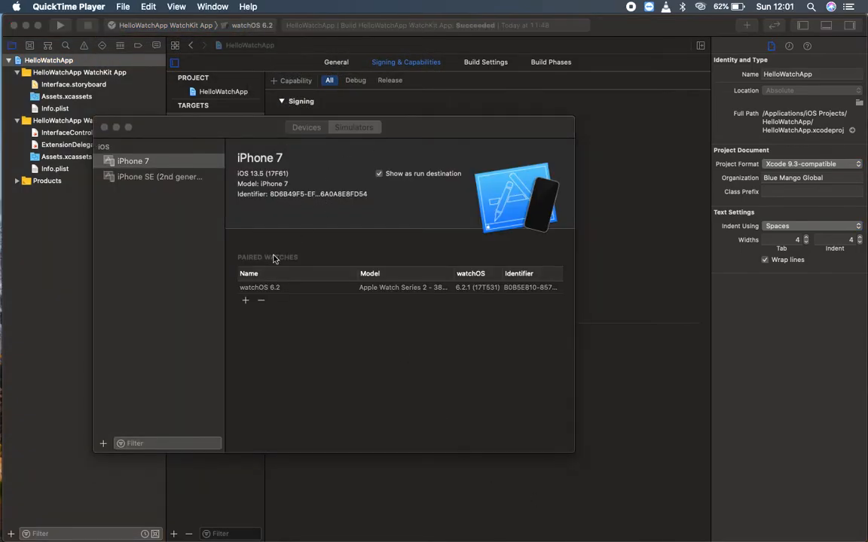
left_click(244, 299)
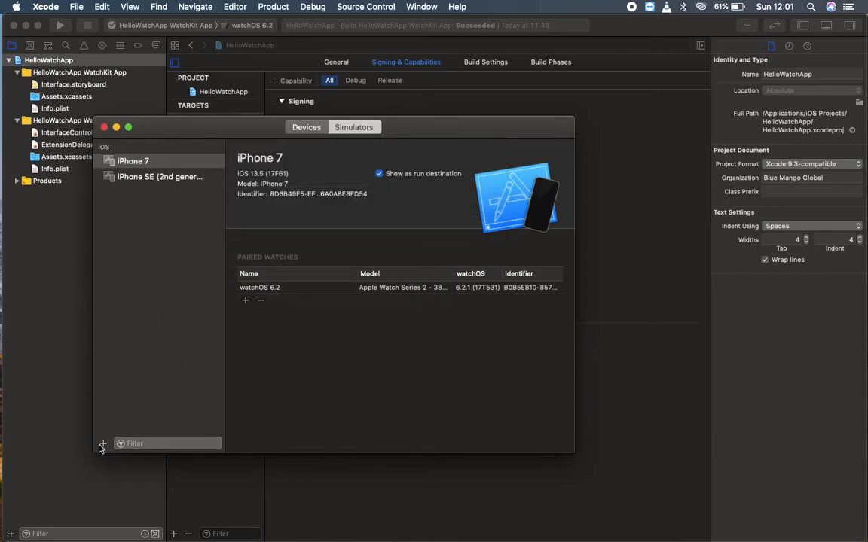
left_click(103, 445)
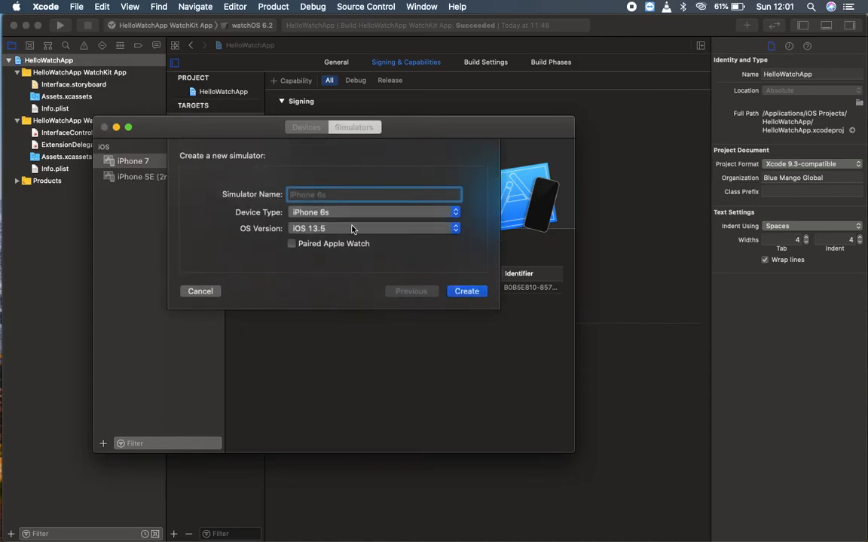
- Set the new simulator's device type to Apple Watch Series 2 - 38mm on watchOS 6.2
left_click(374, 211)
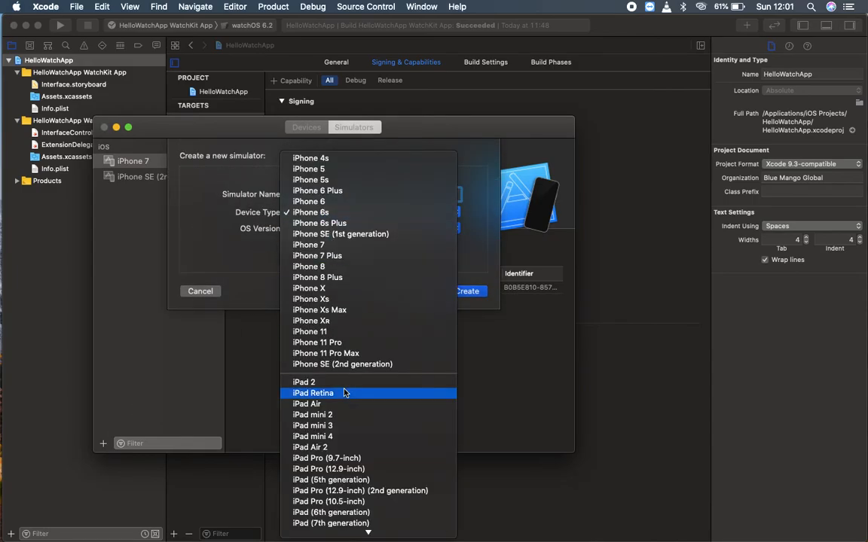
scroll("down", 3)
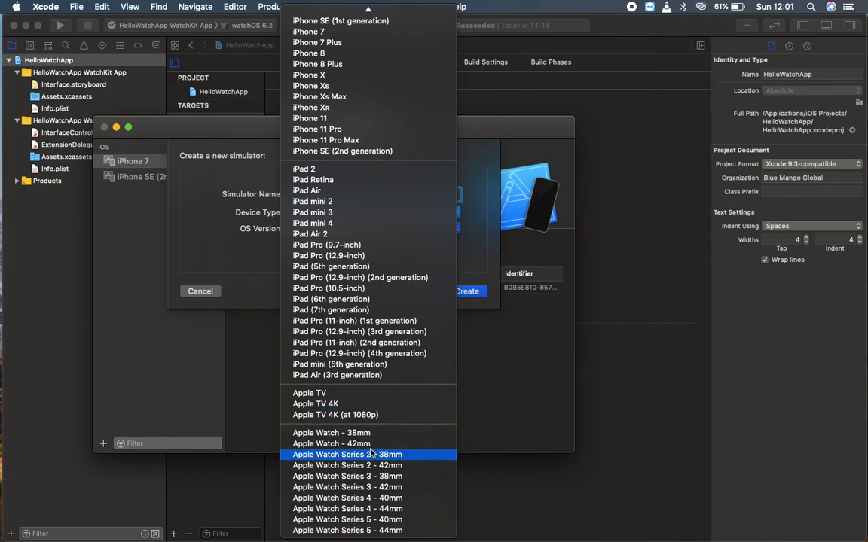
left_click(347, 455)
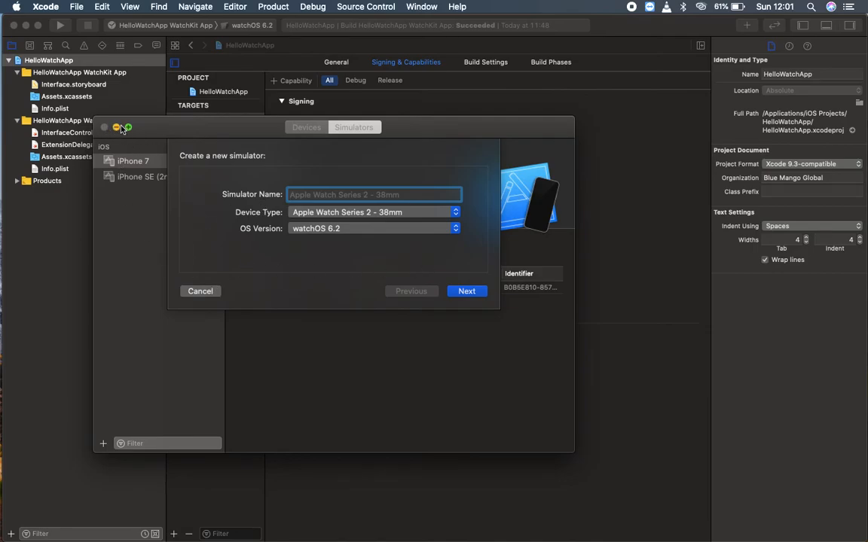
- Create the simulator, target the watchOS 6.2 destination and build and run the watch app
left_click(201, 293)
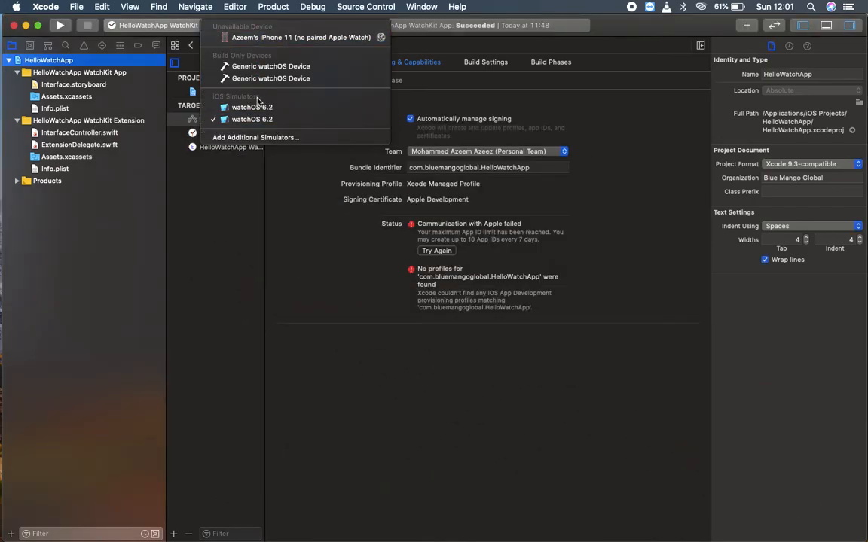
left_click(251, 107)
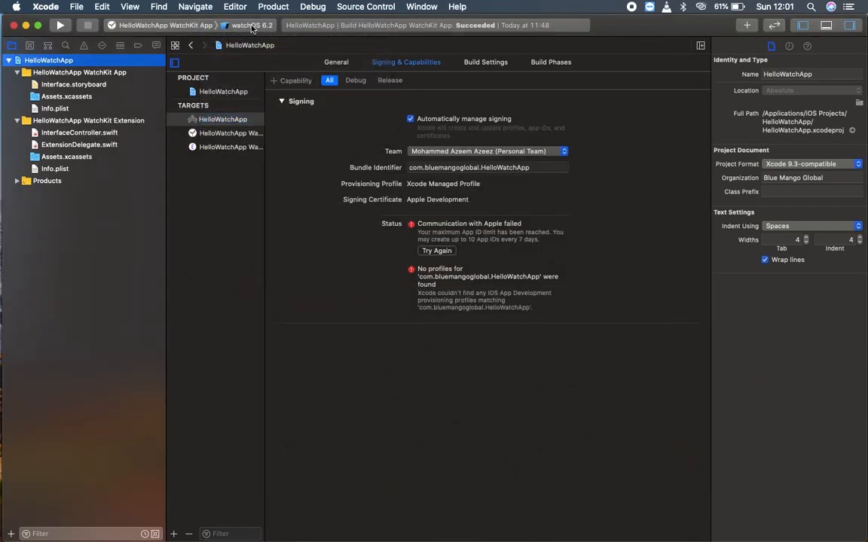
left_click(253, 24)
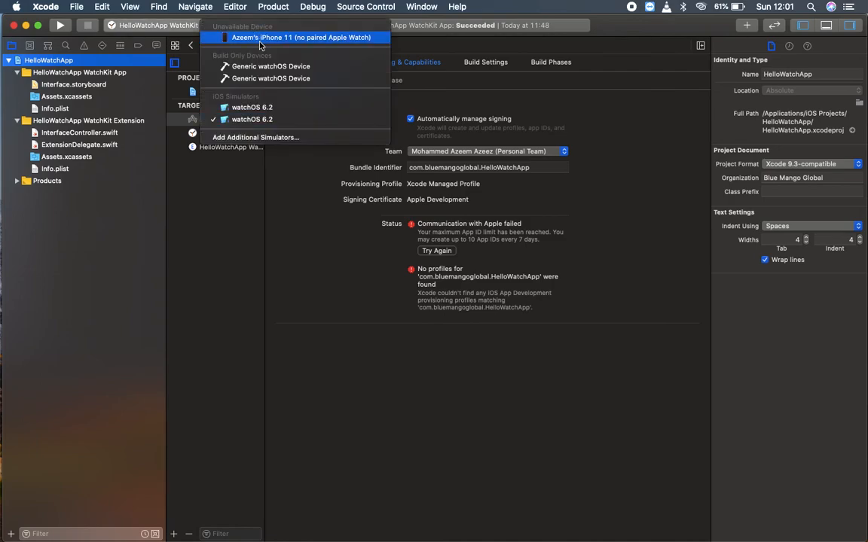
mouse_move(301, 37)
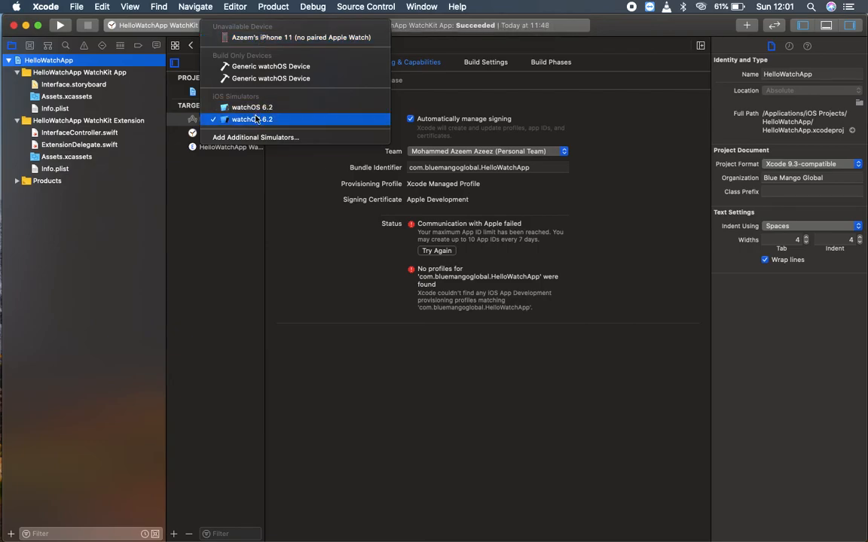
left_click(251, 119)
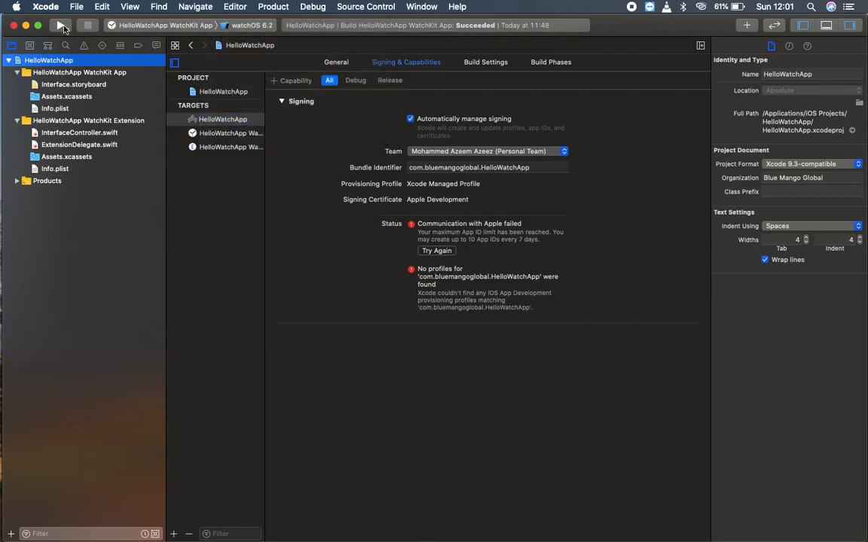
left_click(61, 24)
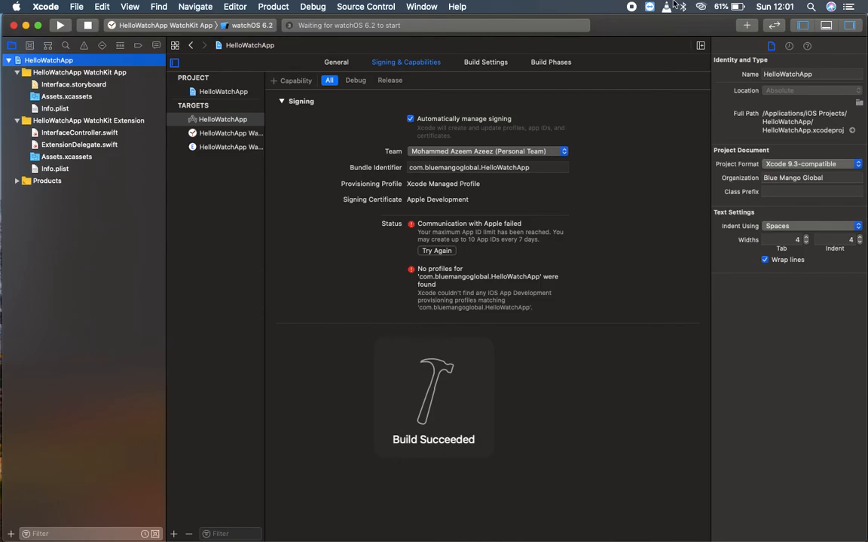
- View InterfaceController.swift while the Apple Watch simulator launches the app with label, date and mango
left_click(78, 132)
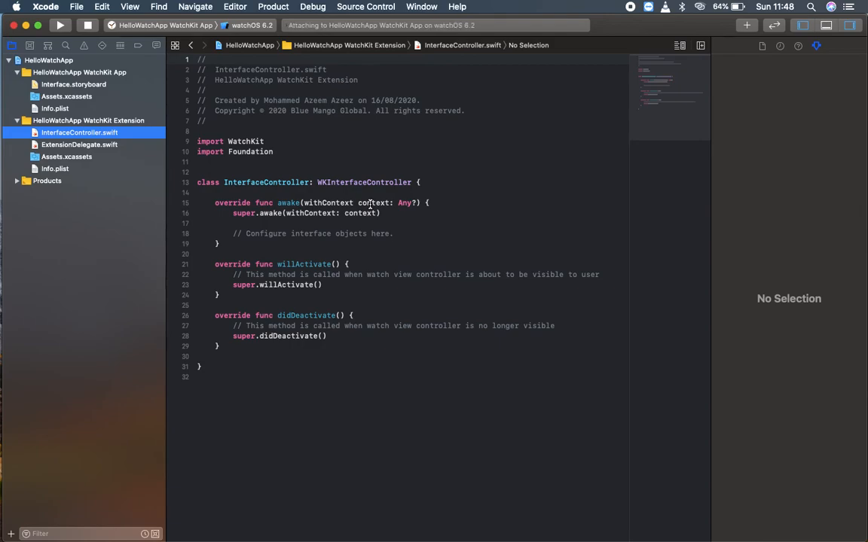
left_click(60, 24)
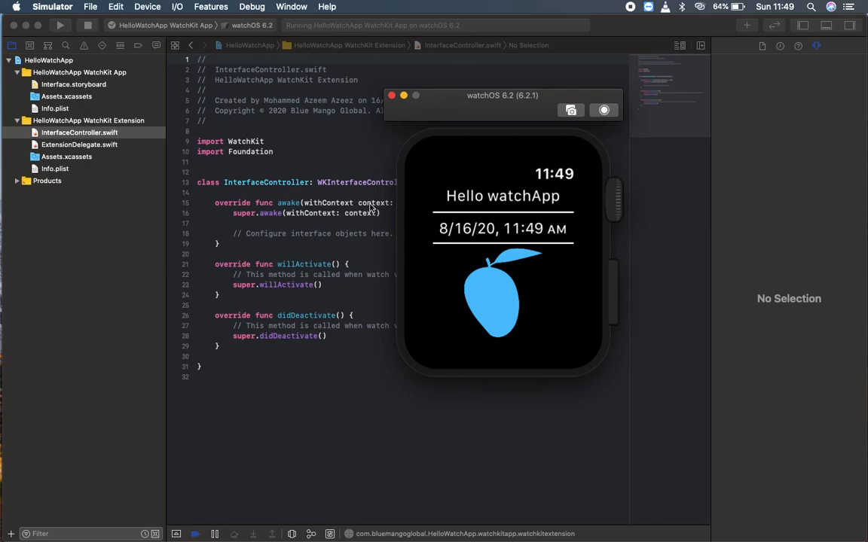
mouse_move(388, 196)
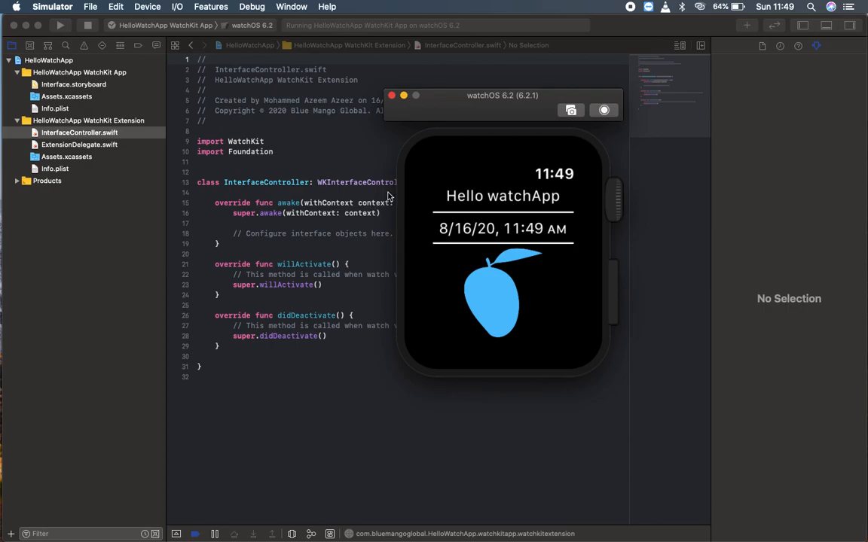